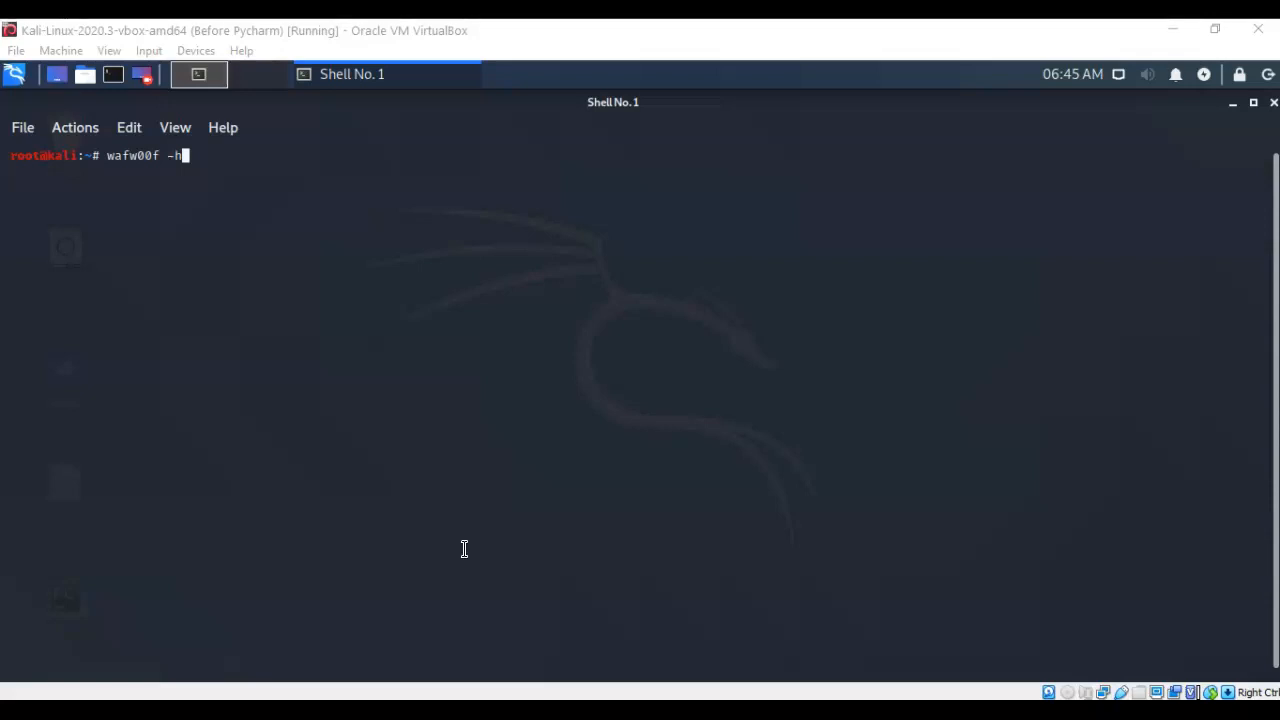
pyautogui.moveTo(57, 524)
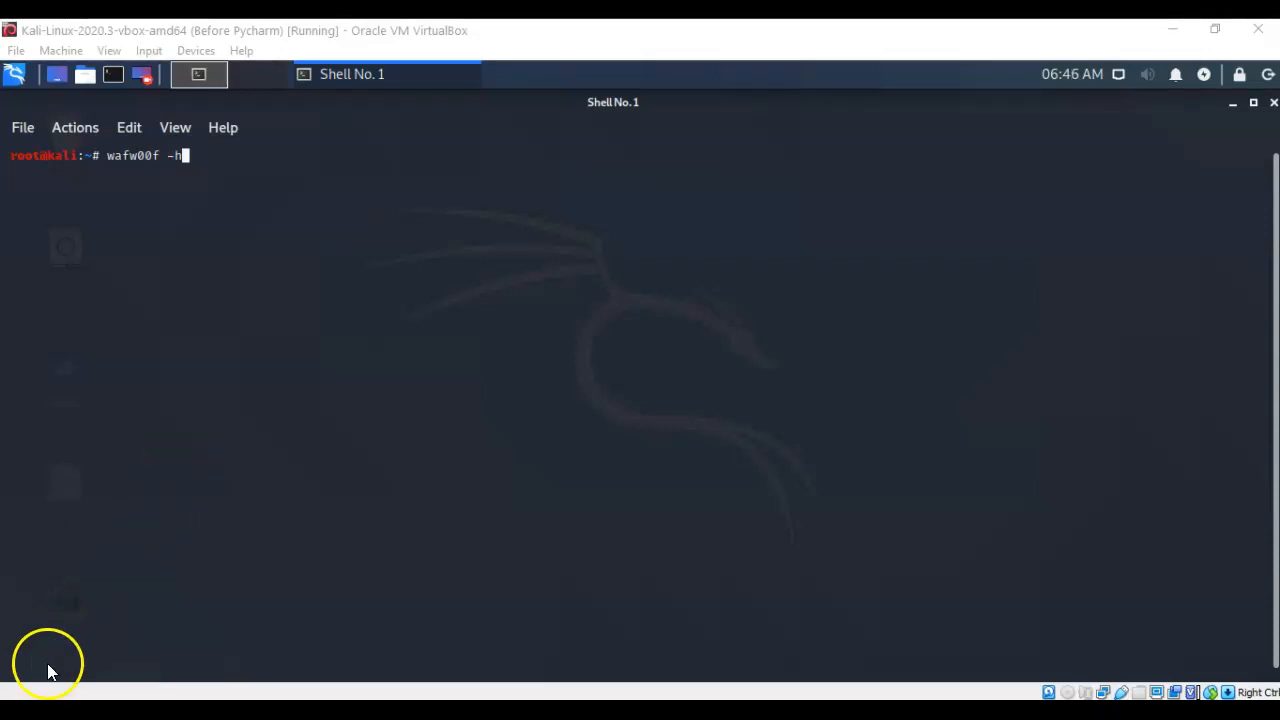
pyautogui.moveTo(119, 457)
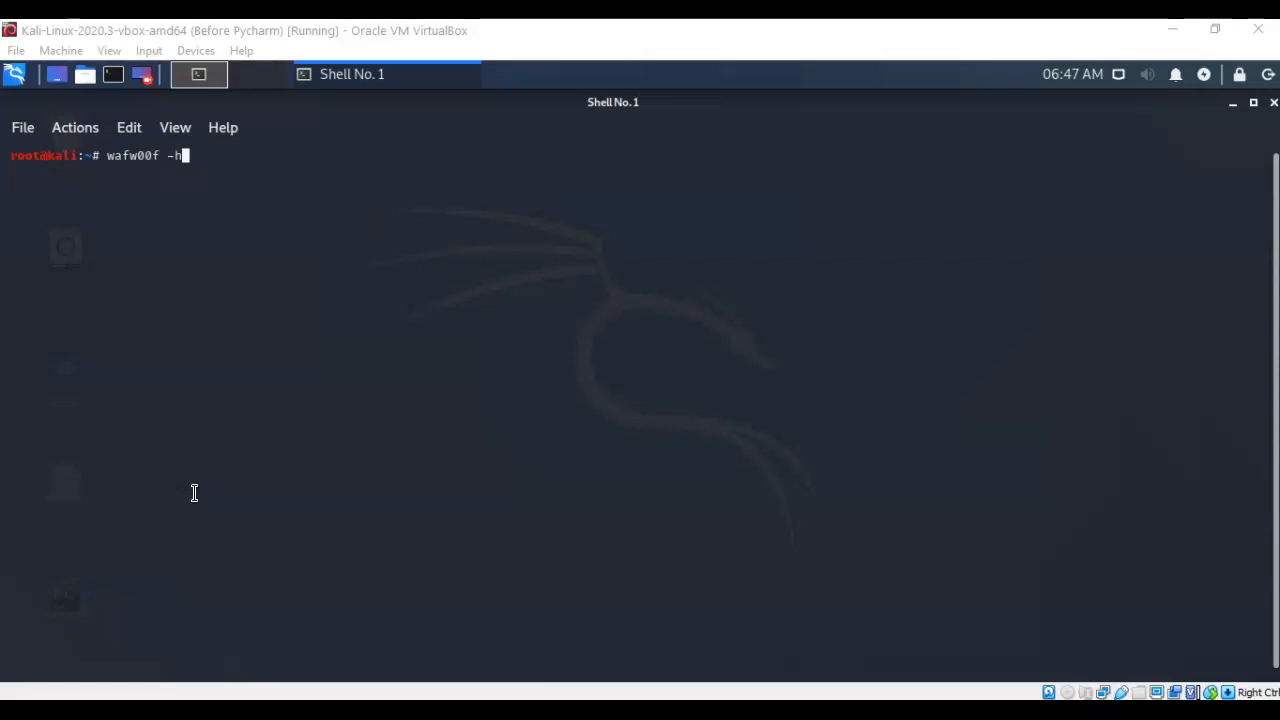
pyautogui.moveTo(189, 485)
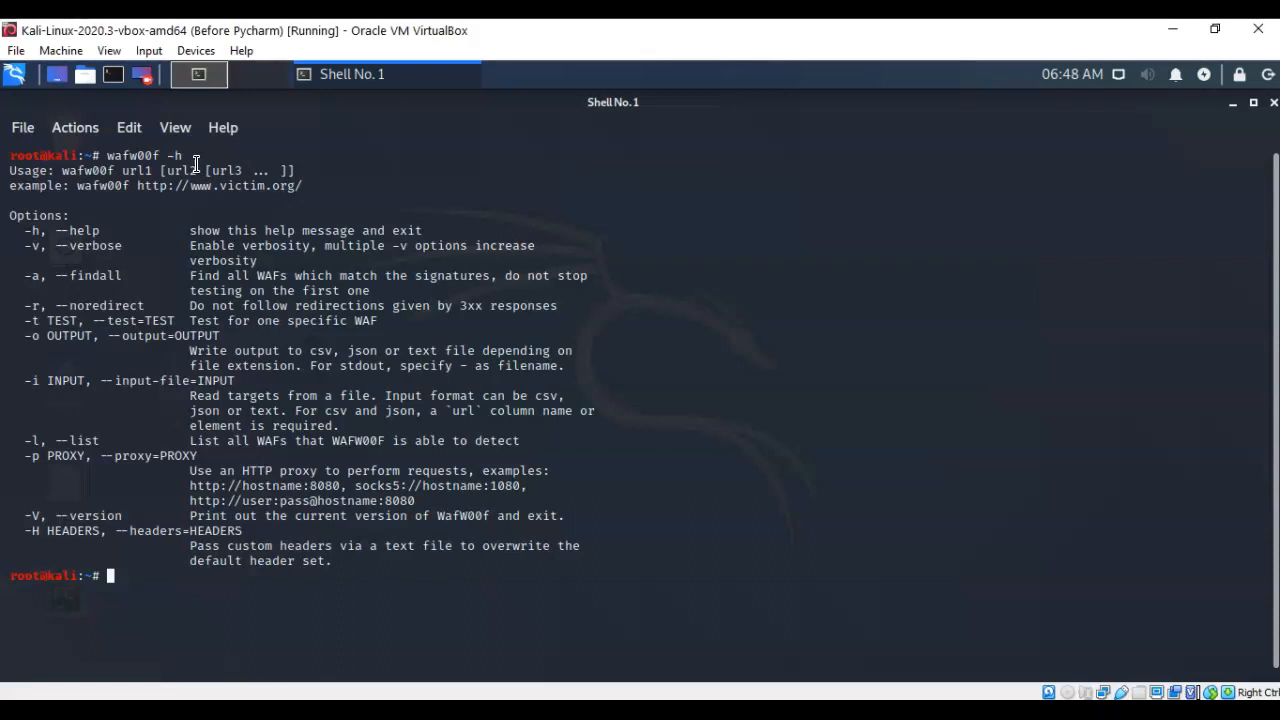
# - Enter the command wafw00f -l at the cleared prompt
pyautogui.write('wafw00f -l')
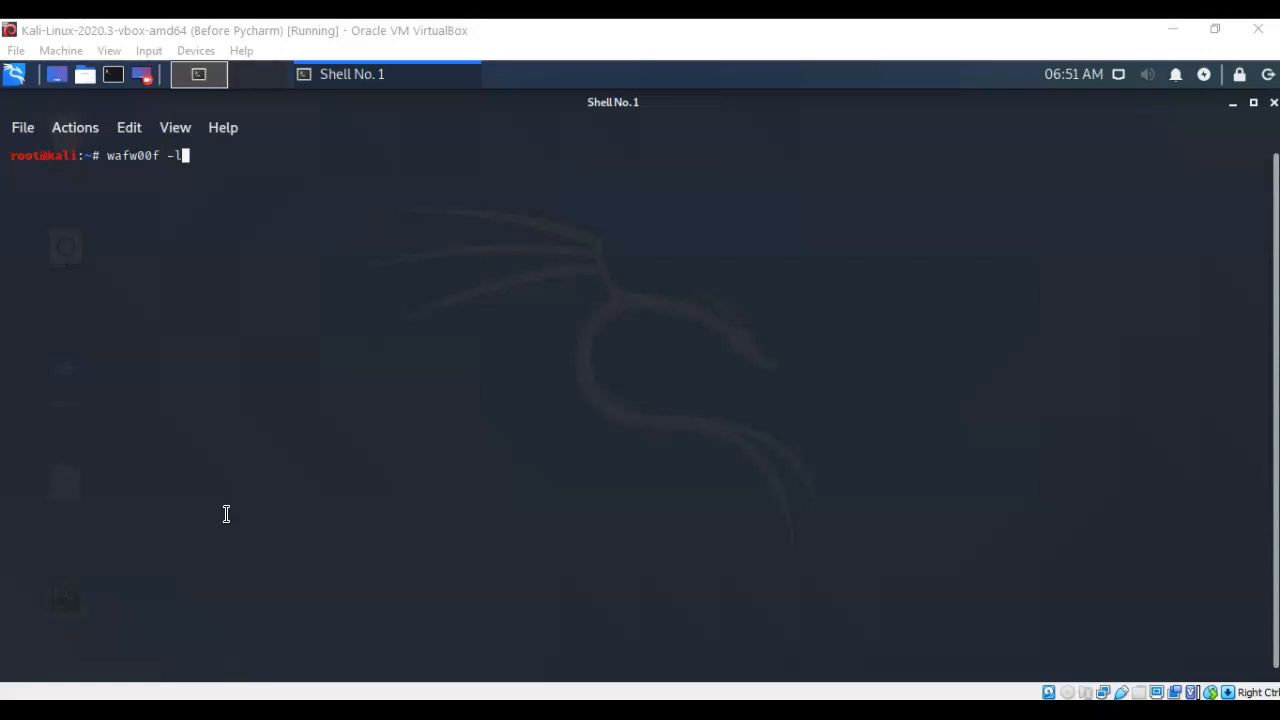
# - Run wafw00f -l to list every firewall wafw00f can detect
pyautogui.write('certifiedhacker.com')
pyautogui.press('Return')
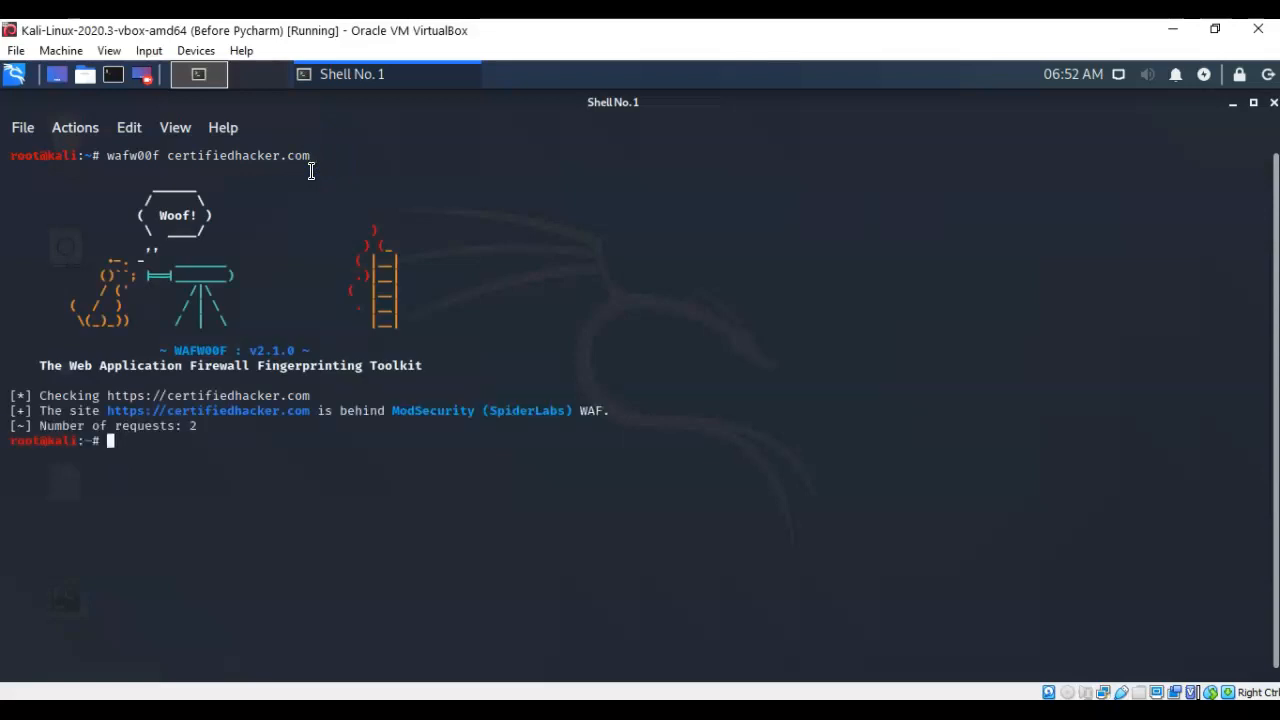
pyautogui.moveTo(333, 145)
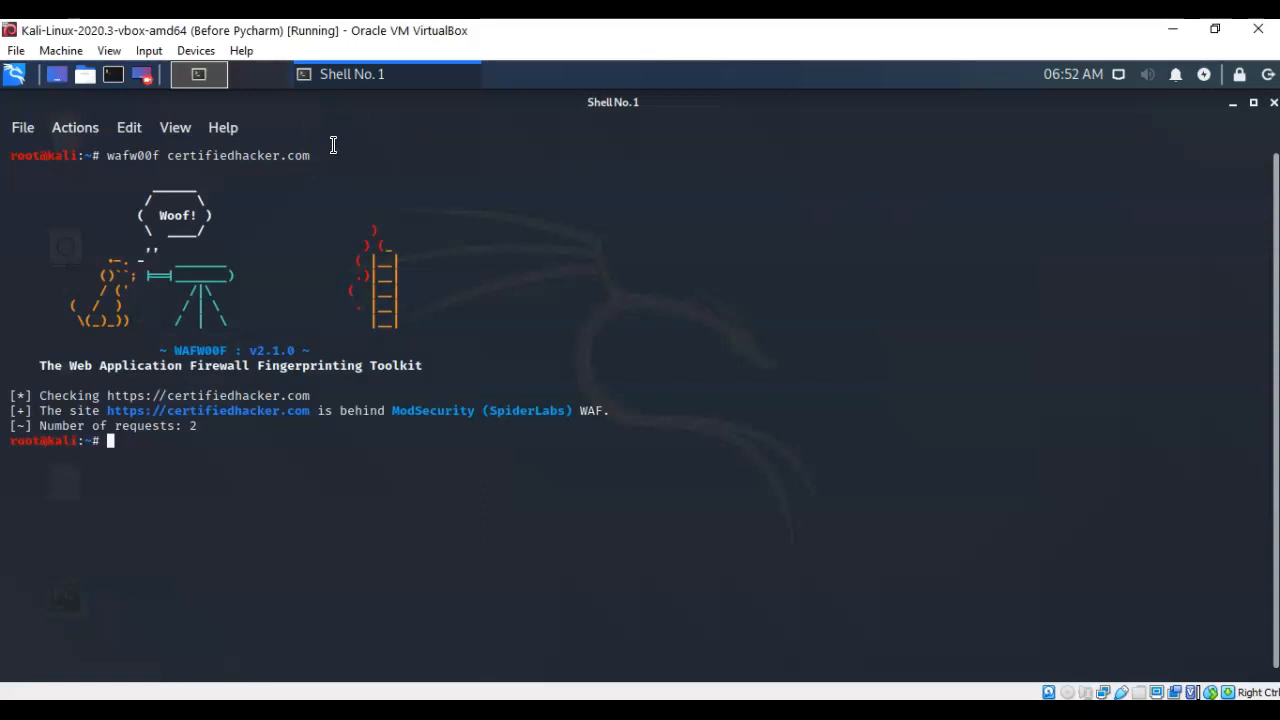
pyautogui.moveTo(249, 362)
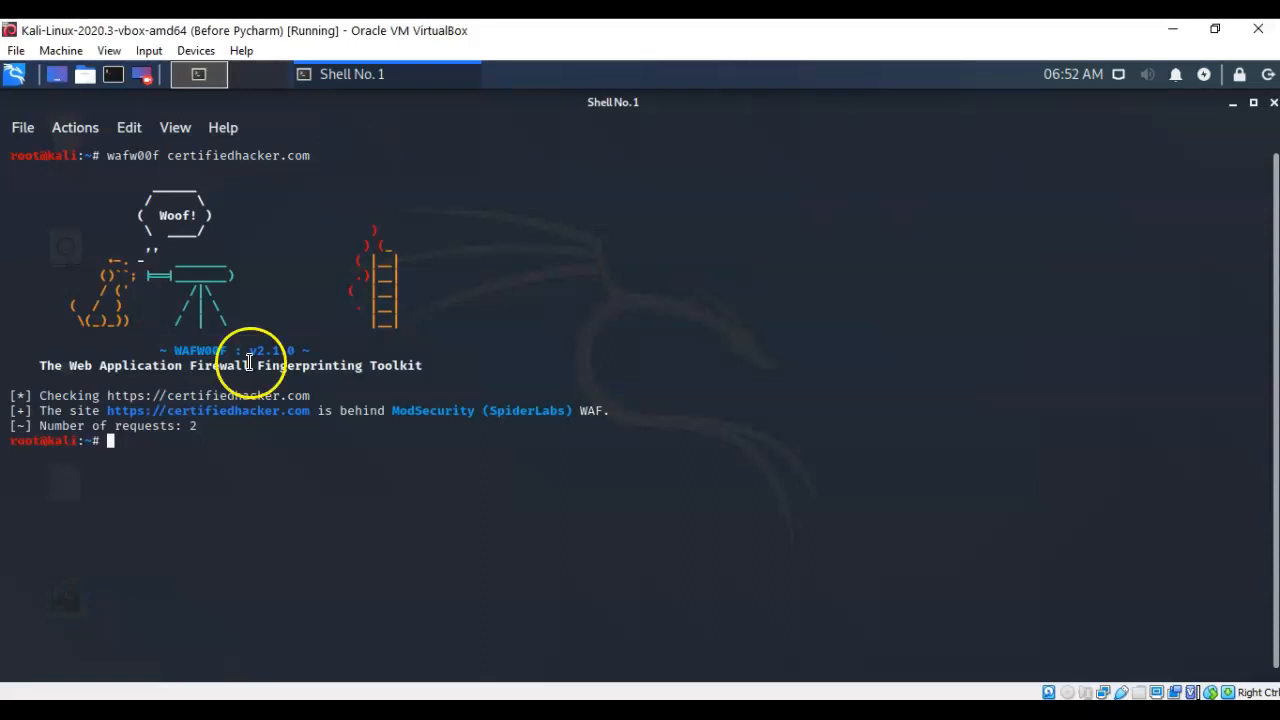
pyautogui.moveTo(105, 557)
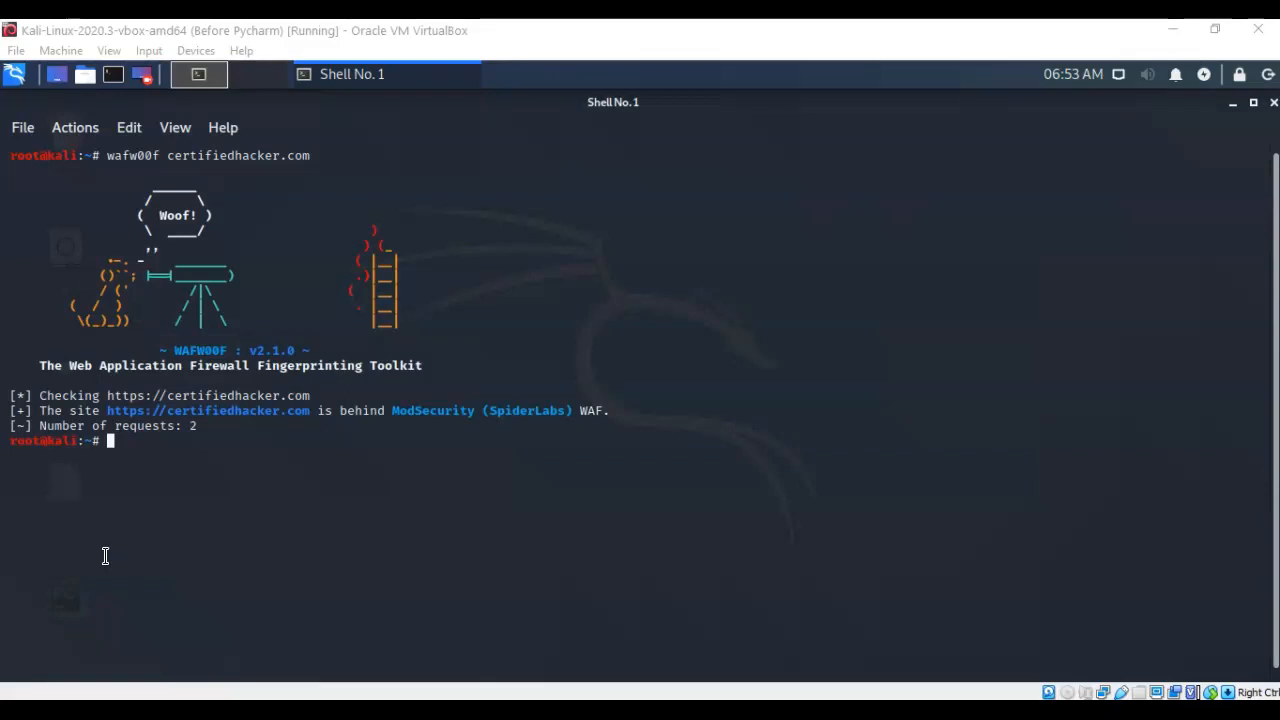
pyautogui.write('wafw00f http://amazon.com')
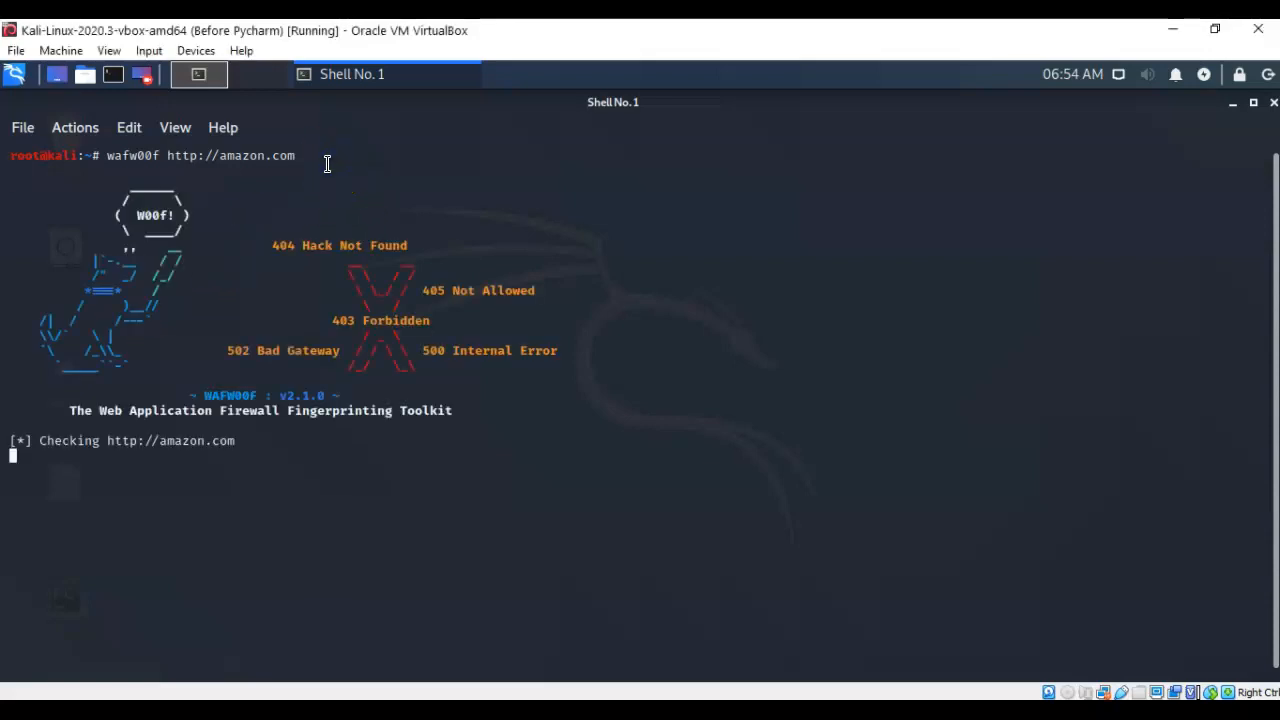
pyautogui.moveTo(528, 260)
pyautogui.write('wafw00f https://www.ibm.com/')
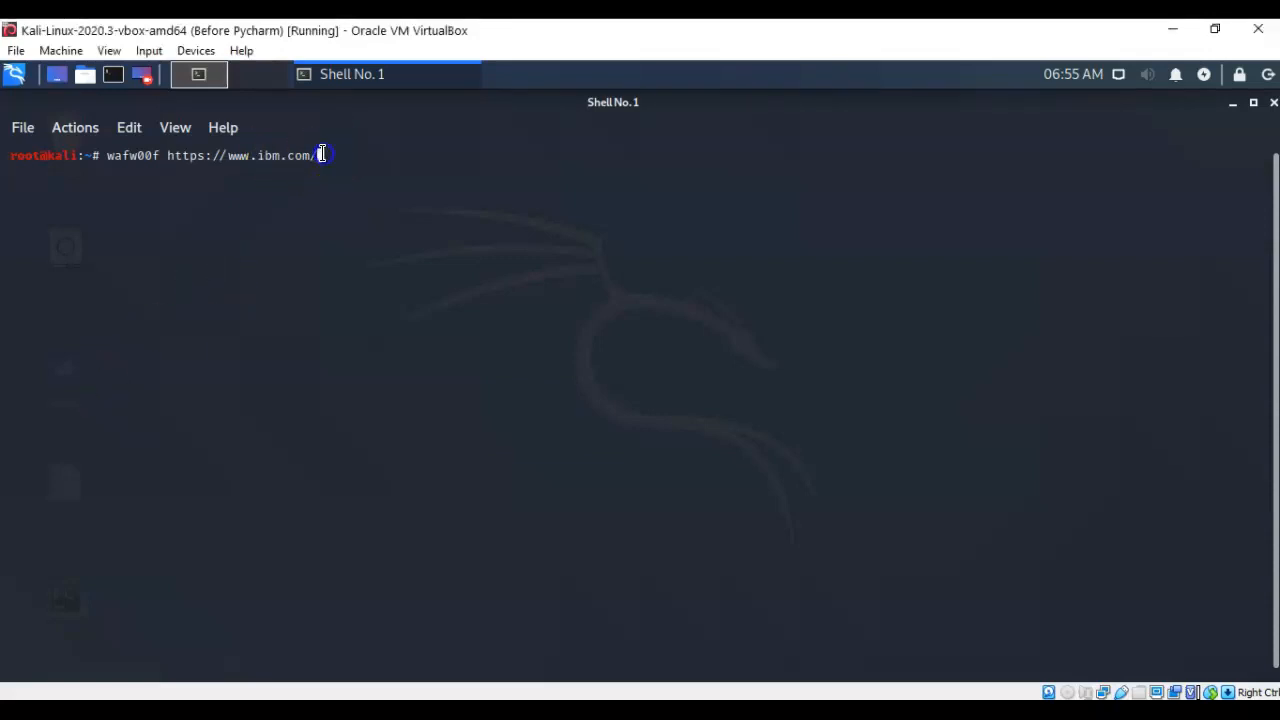
# - Add the -a option to the ibm.com wafw00f command to find all matching firewalls
pyautogui.write('-a')
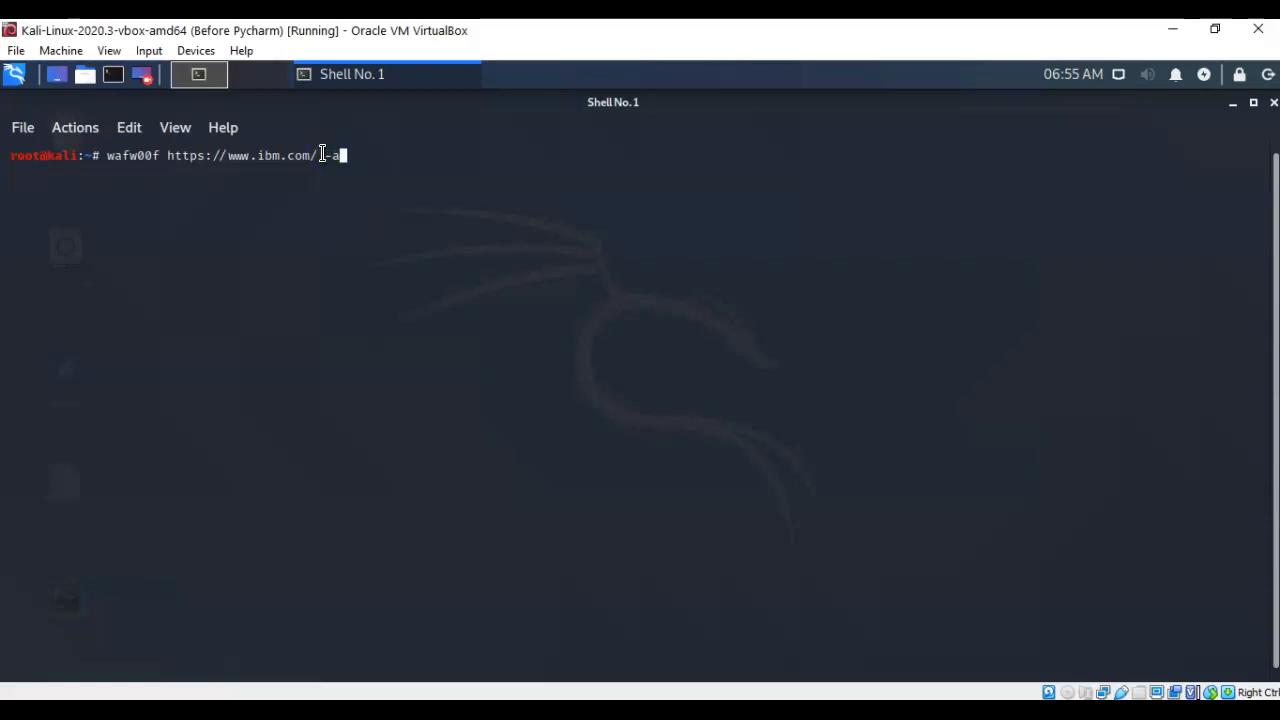
pyautogui.write('" "')
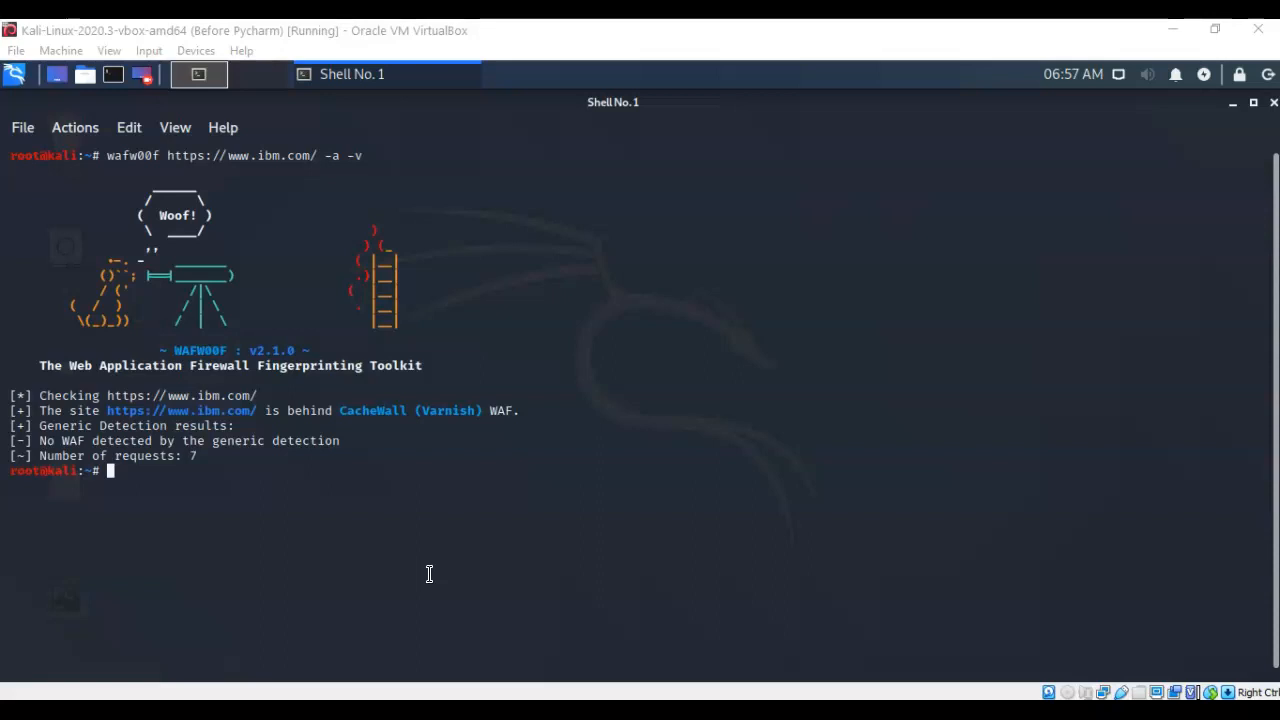
pyautogui.moveTo(318, 586)
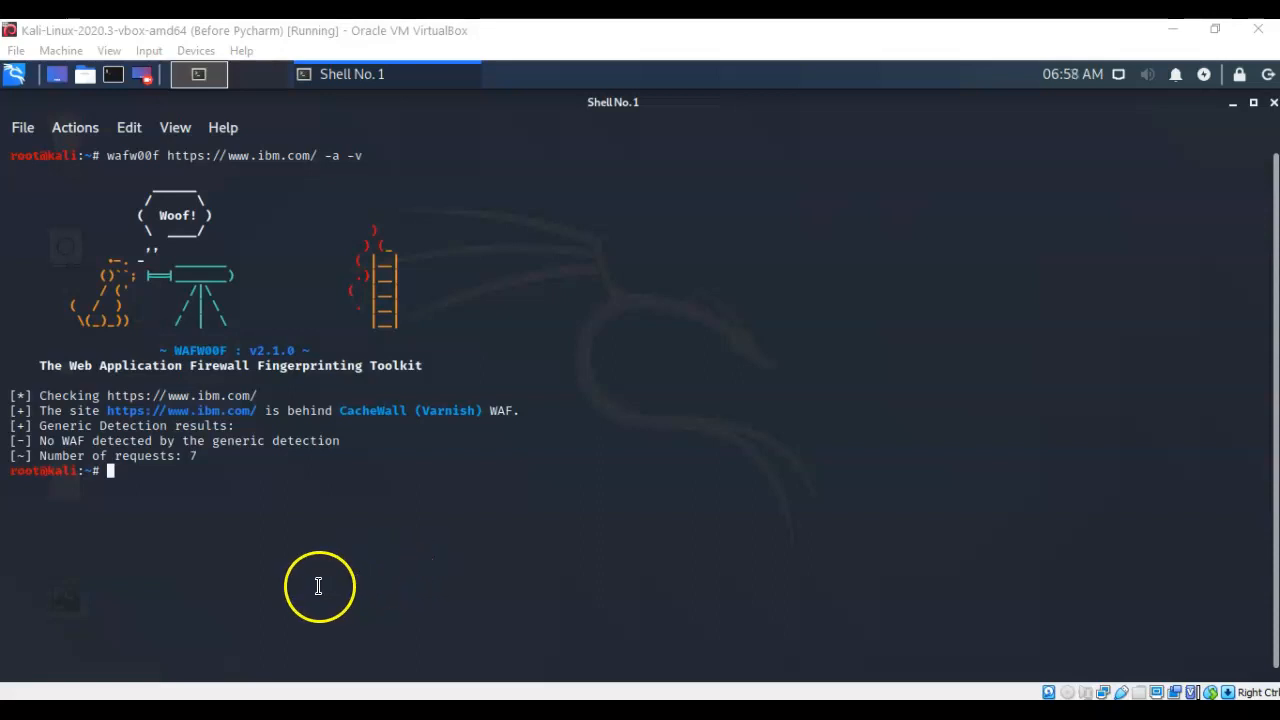